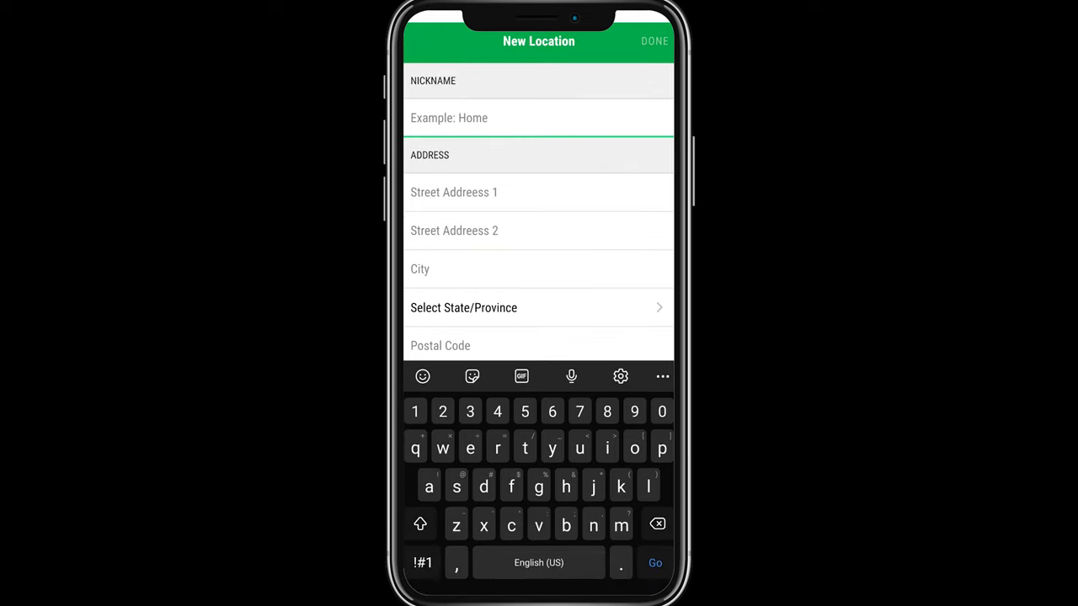
# Step: Nickname the location 'Home' and pick the home Wi-Fi network to enter its password
pyautogui.write('Home')
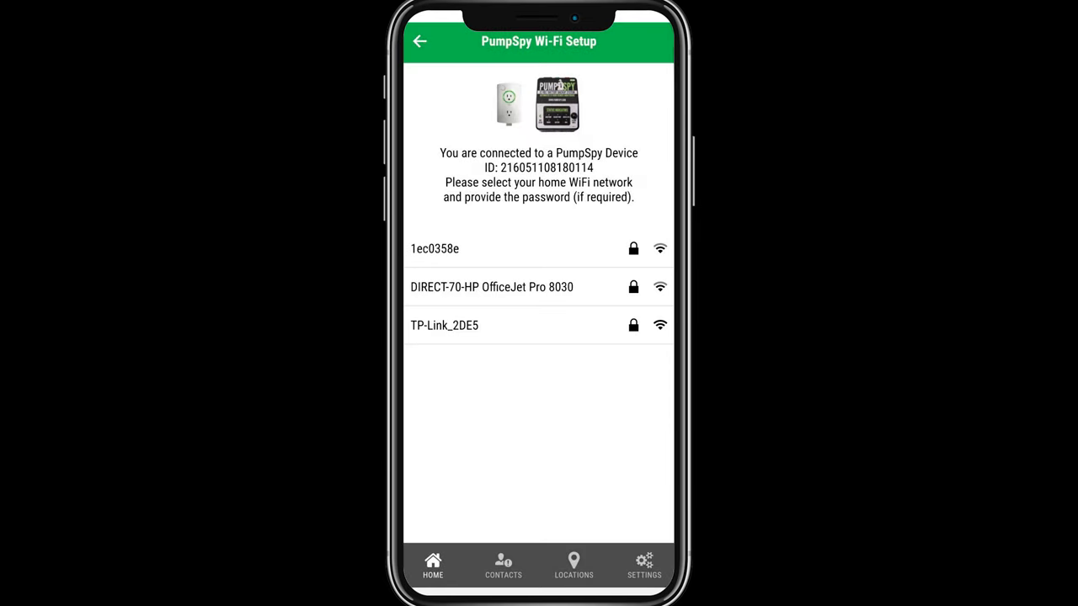
pyautogui.click(443, 325)
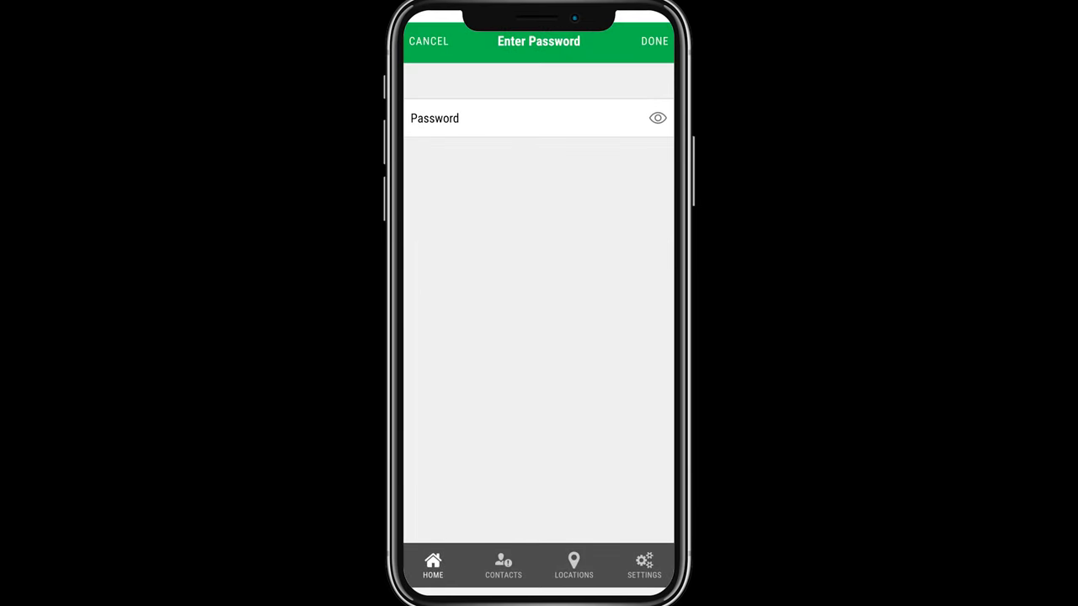